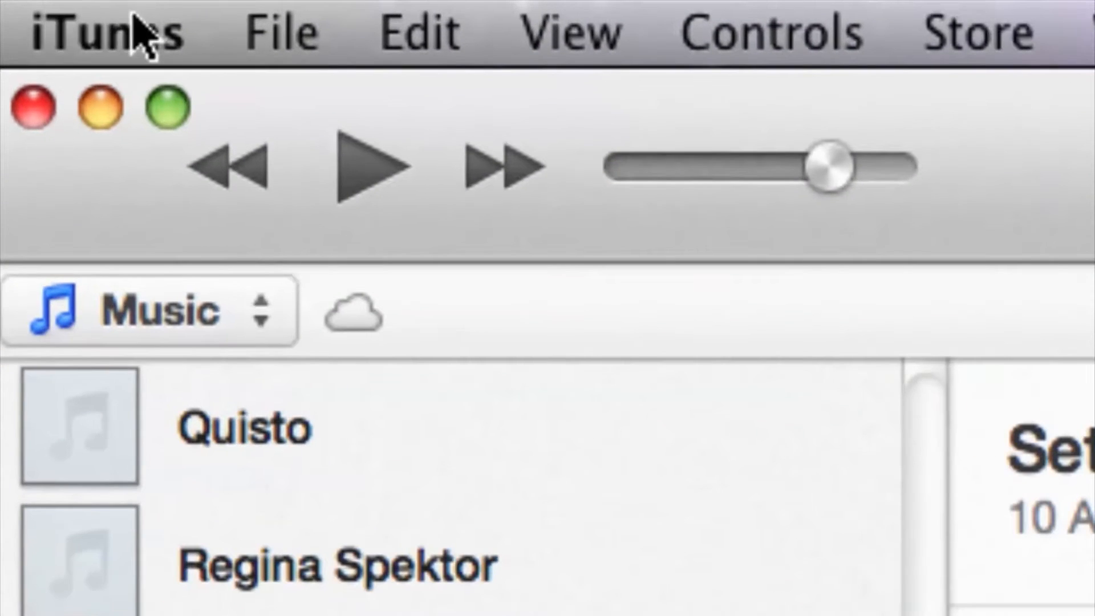
Step: Open Preferences from the iTunes menu
left_click(94, 31)
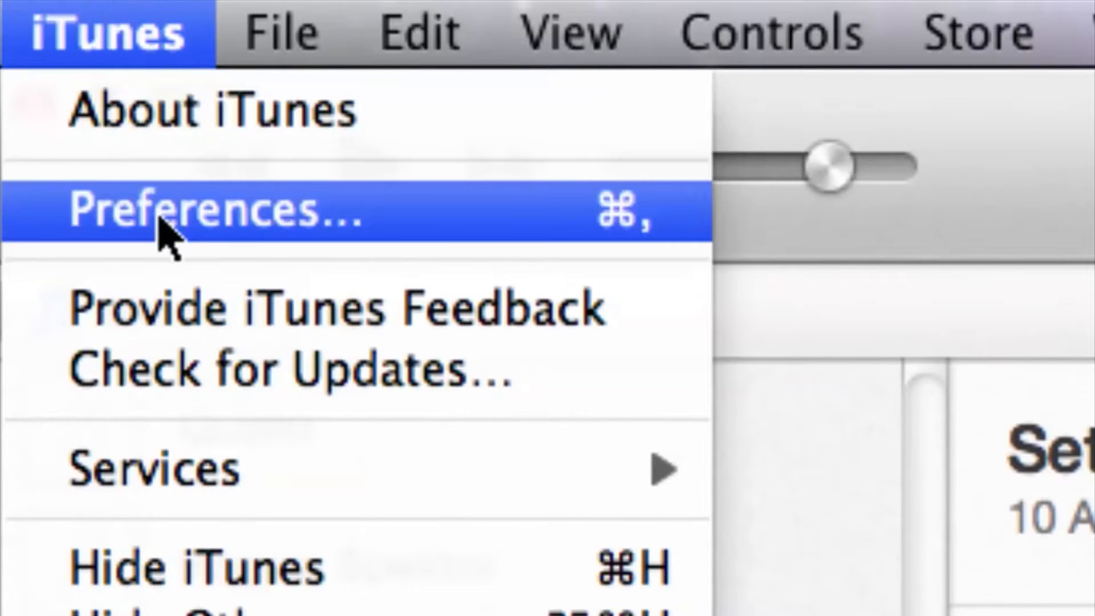
left_click(209, 209)
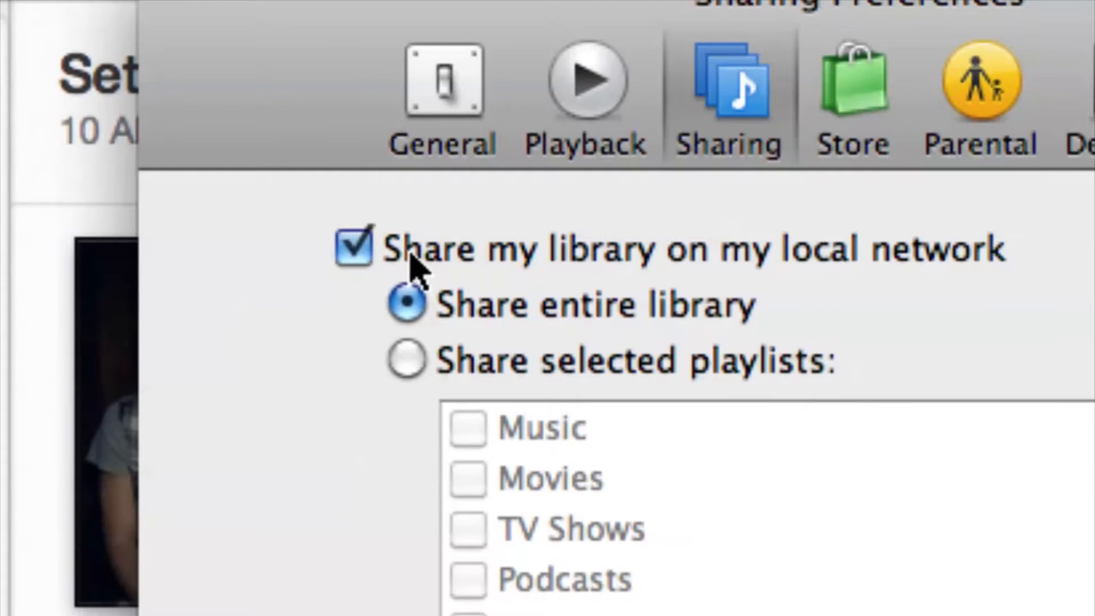
mouse_move(964, 273)
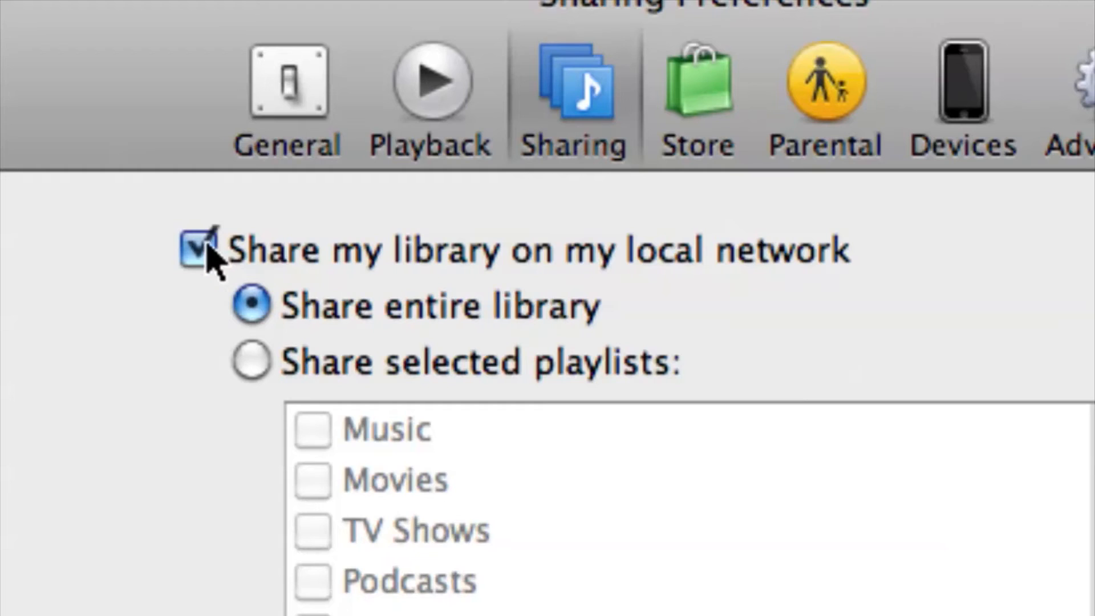
Step: Toggle library sharing off and on, choose 'Share selected playlists', and browse the playlists
left_click(198, 250)
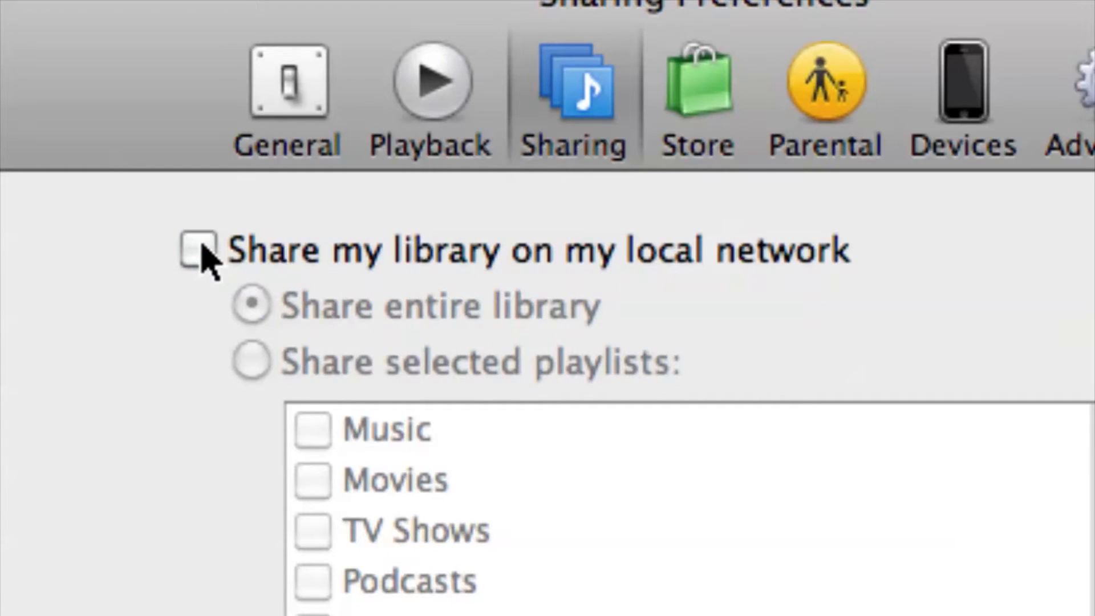
left_click(197, 250)
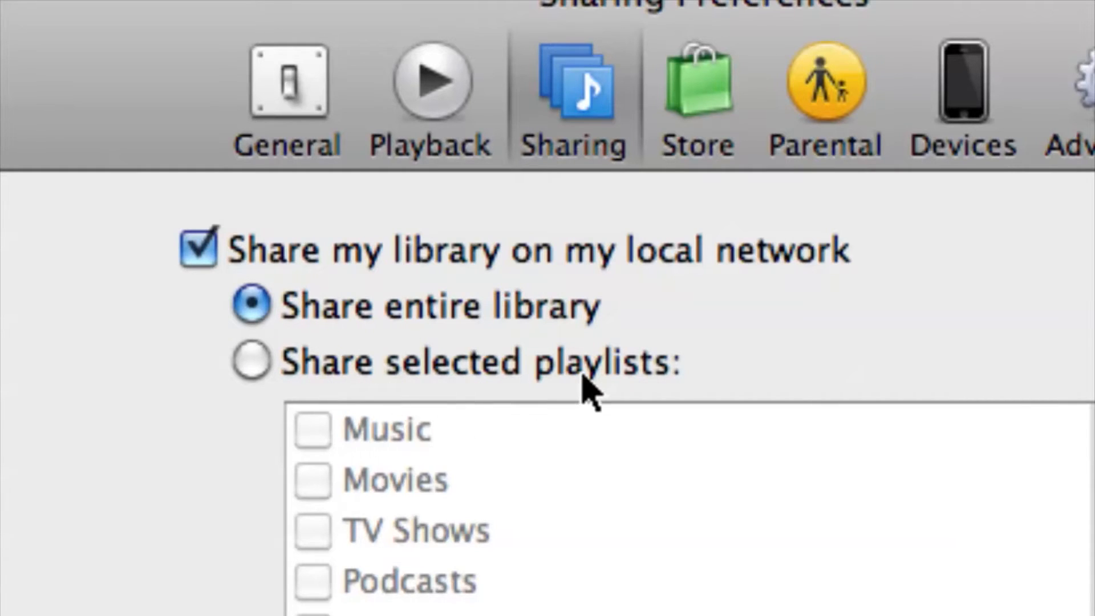
left_click(250, 361)
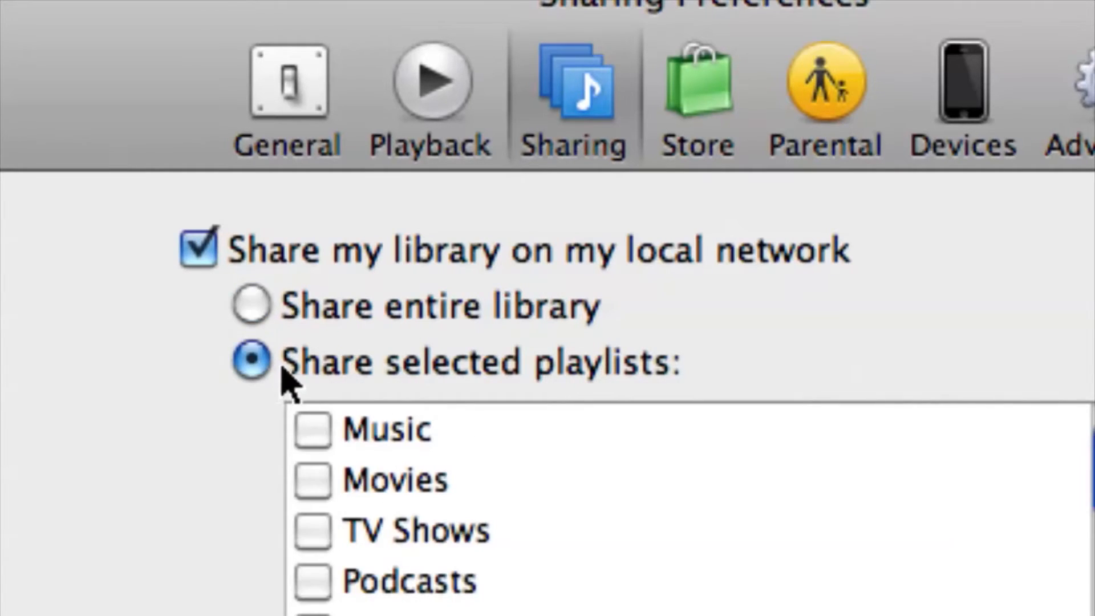
mouse_move(363, 450)
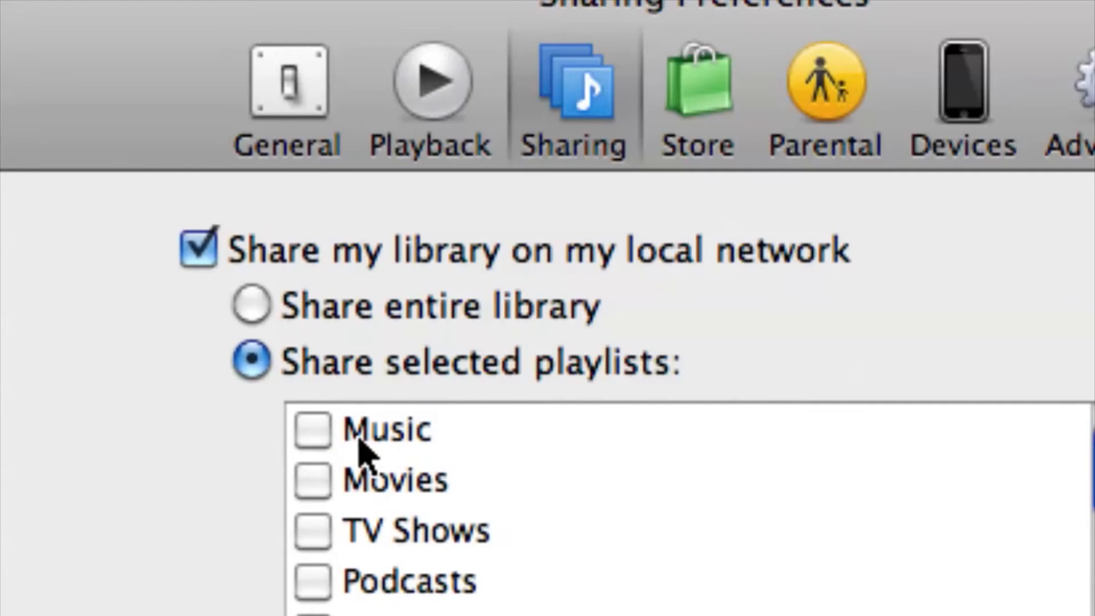
mouse_move(328, 482)
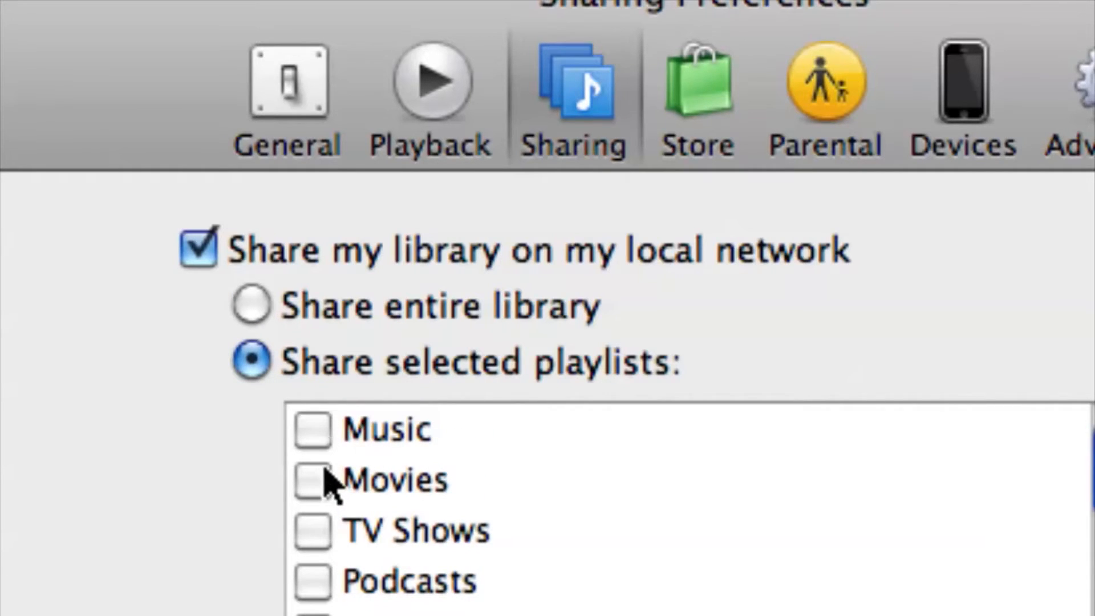
scroll("down", 3)
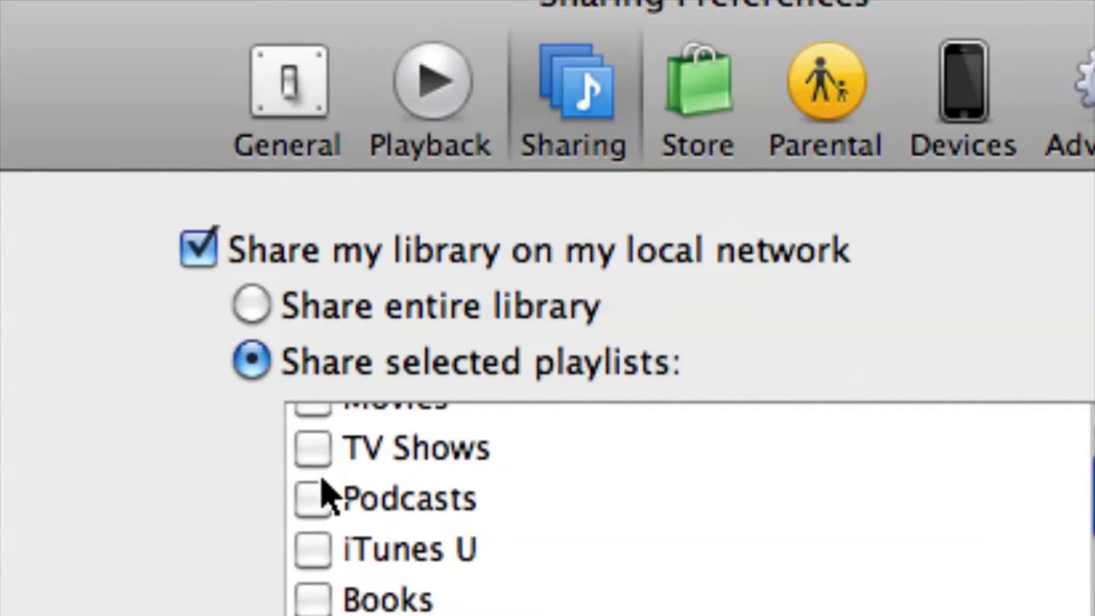
scroll("down", 3)
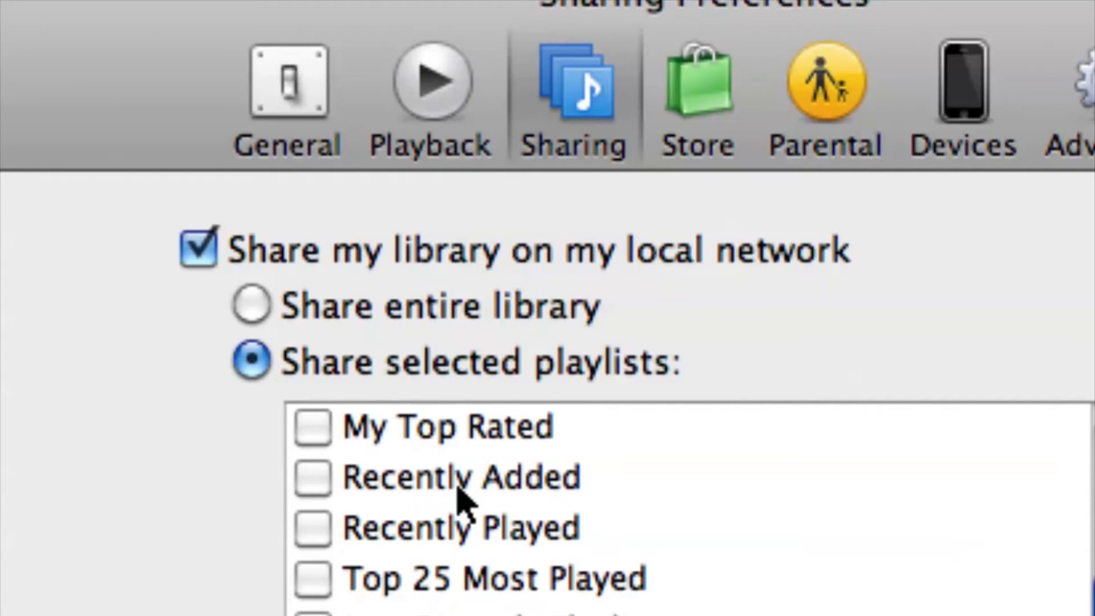
Step: Select 'Share entire library' and uncheck 'Share my library on my local network'
left_click(249, 305)
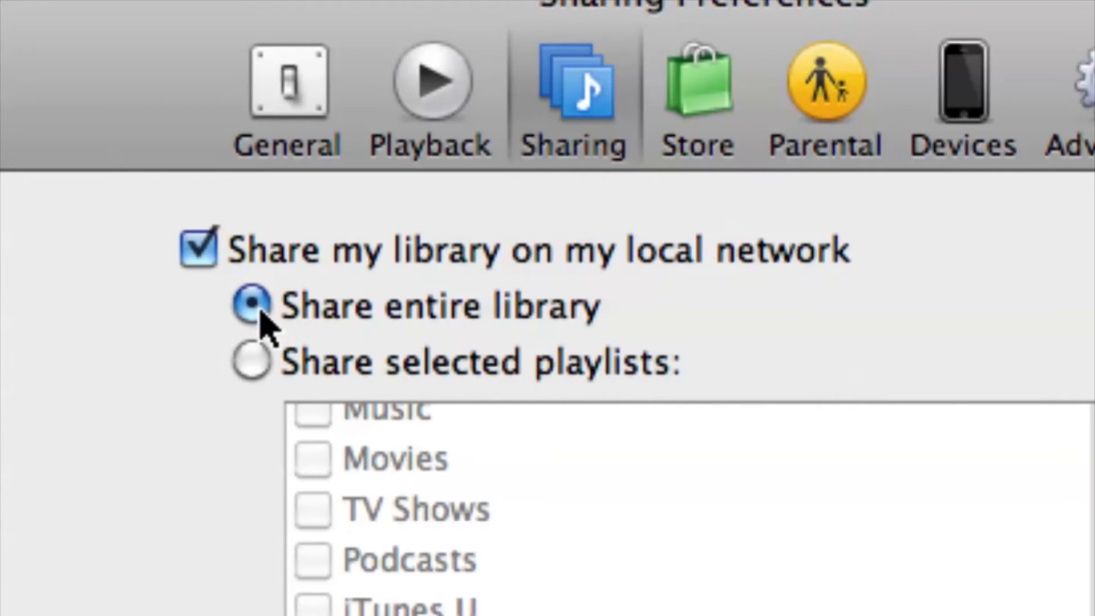
mouse_move(272, 343)
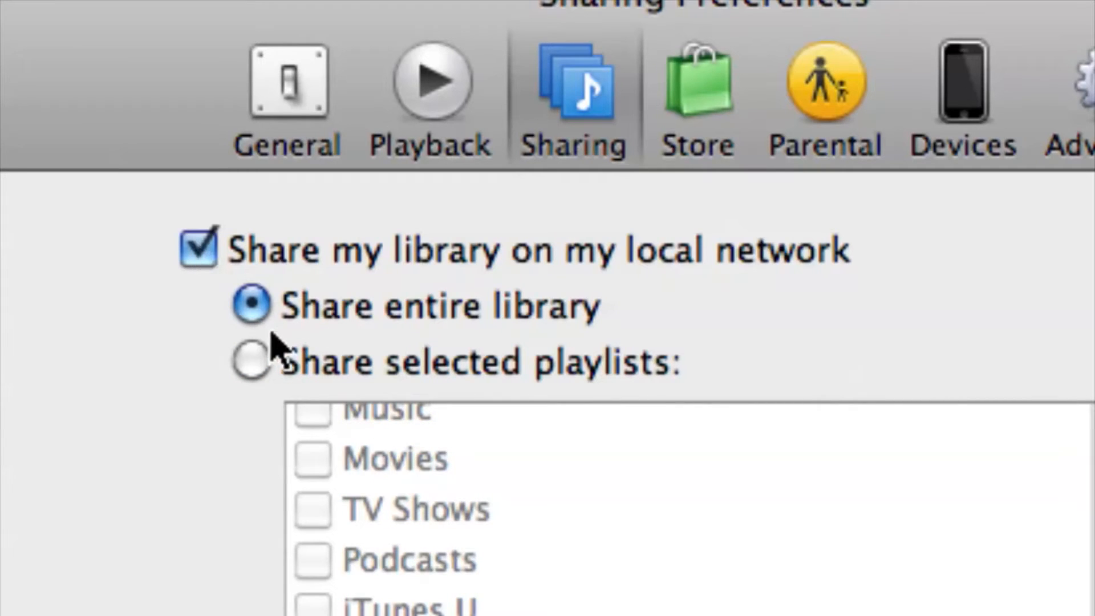
mouse_move(335, 329)
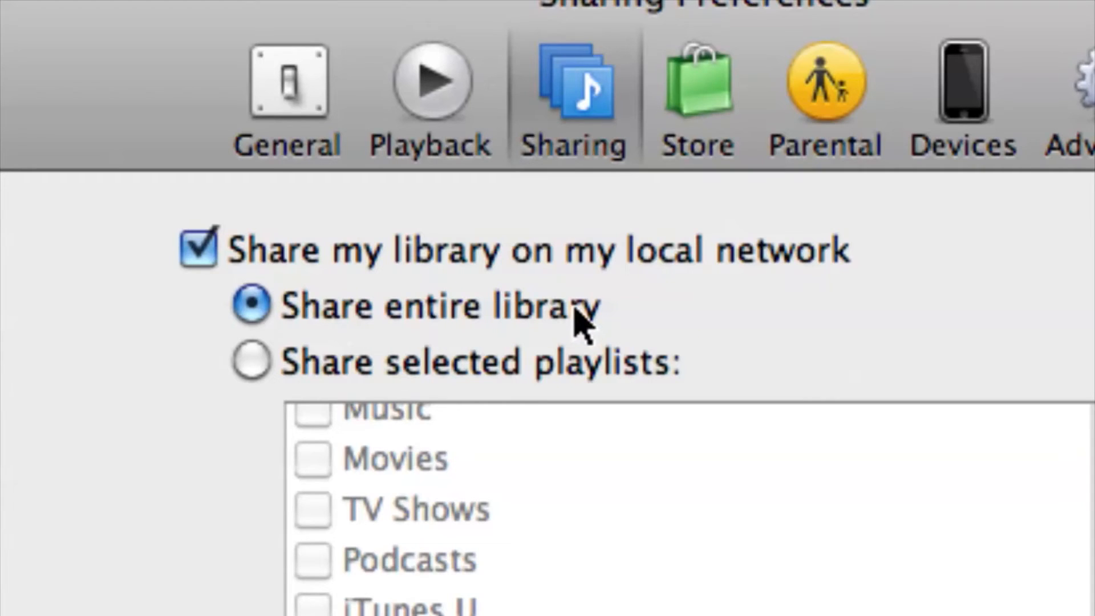
left_click(202, 249)
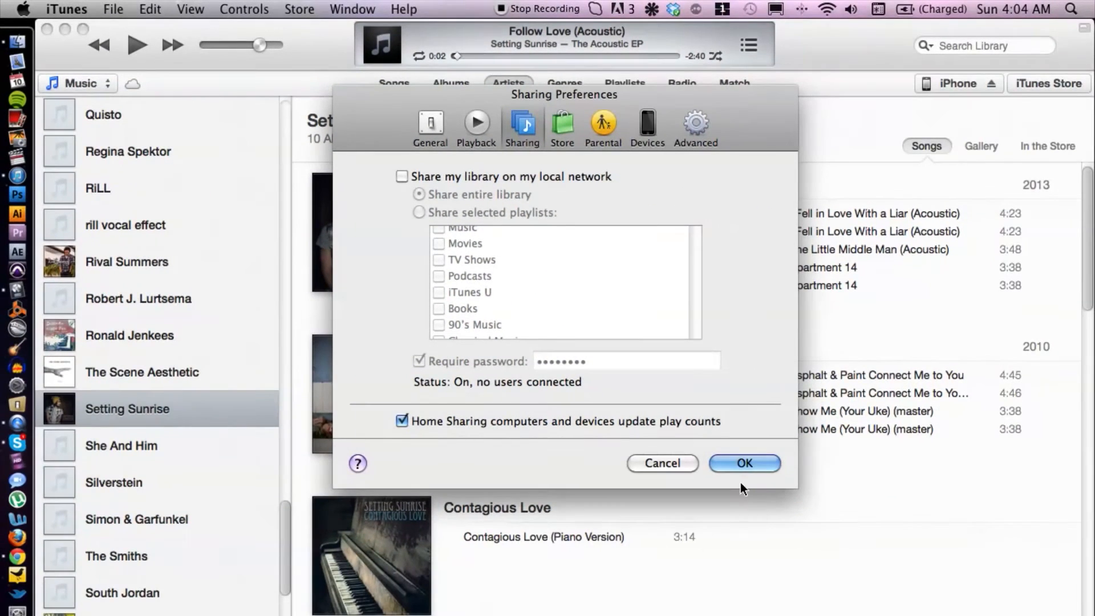
Step: Confirm the Sharing preferences with OK
left_click(744, 464)
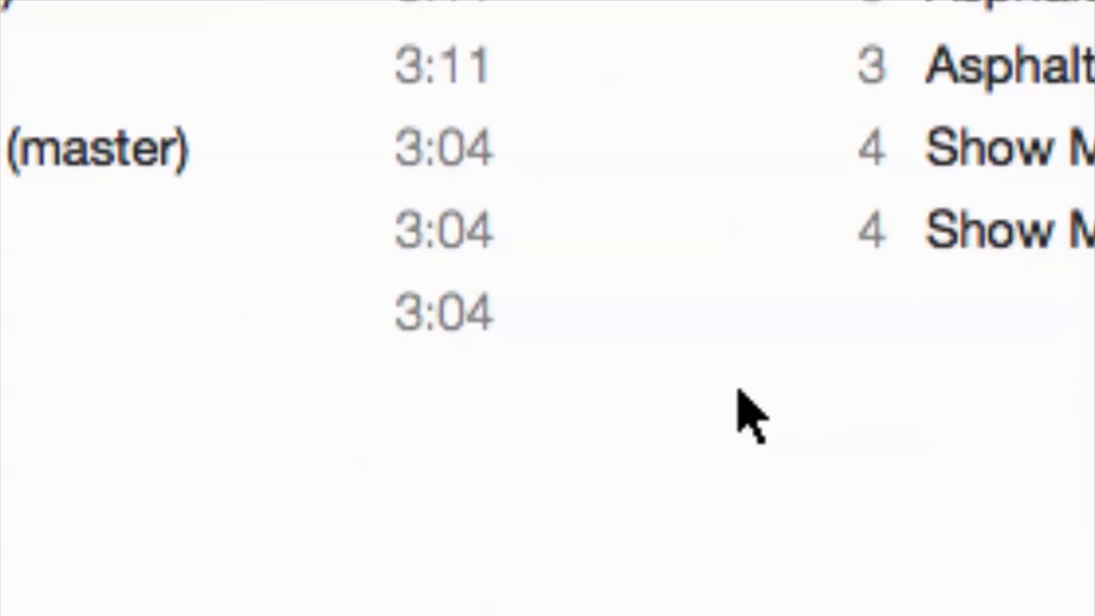